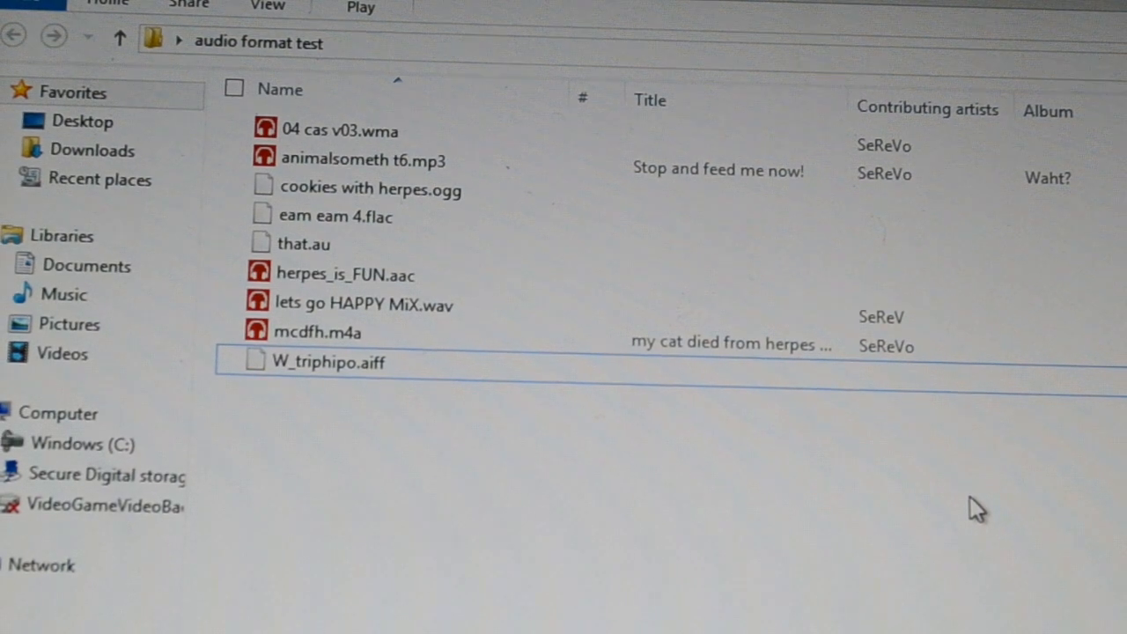
Play animalsometh t6.mp3 from the audio format test folder in snapped Xbox Music.
double_click(339, 131)
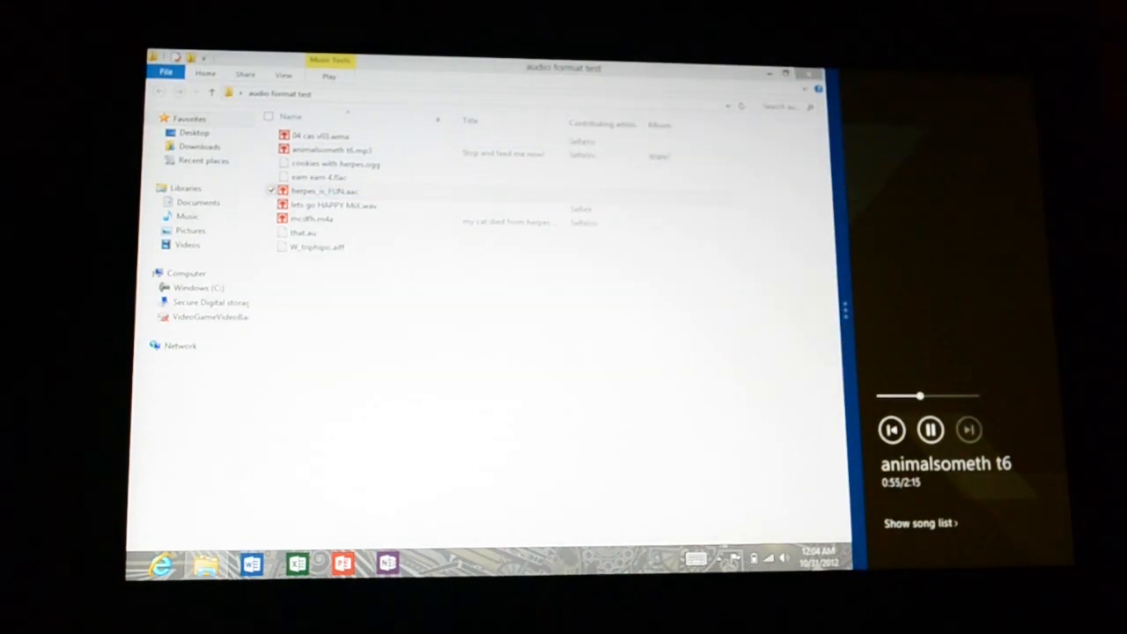
Play mcdfh.m4a in snapped Xbox Music, replacing the MP3 track, then pause it.
click(968, 429)
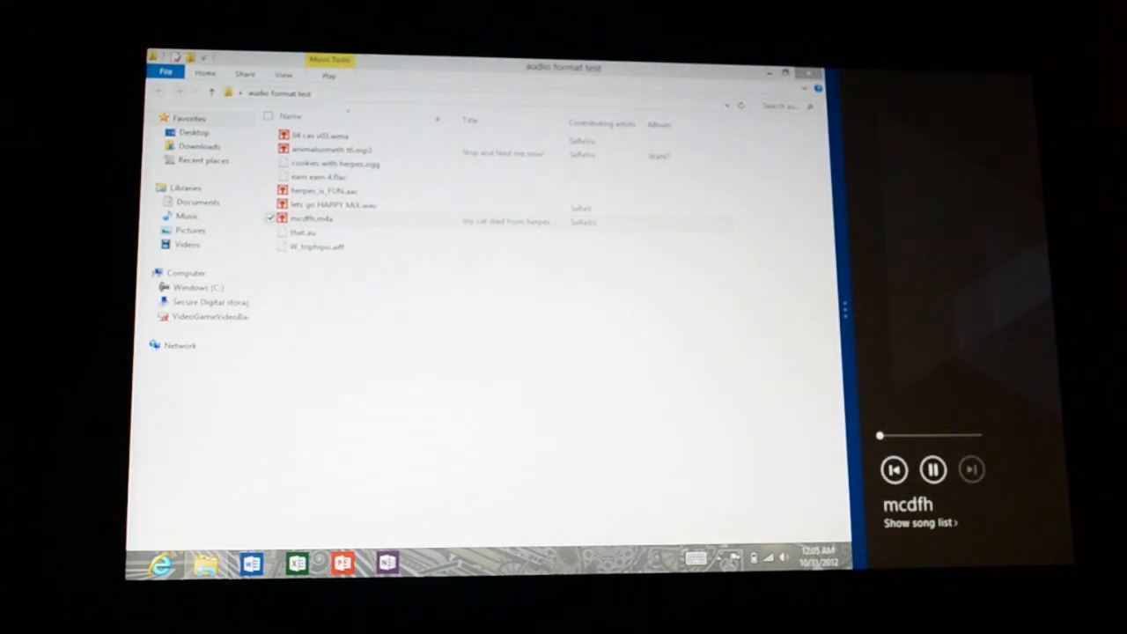
click(934, 469)
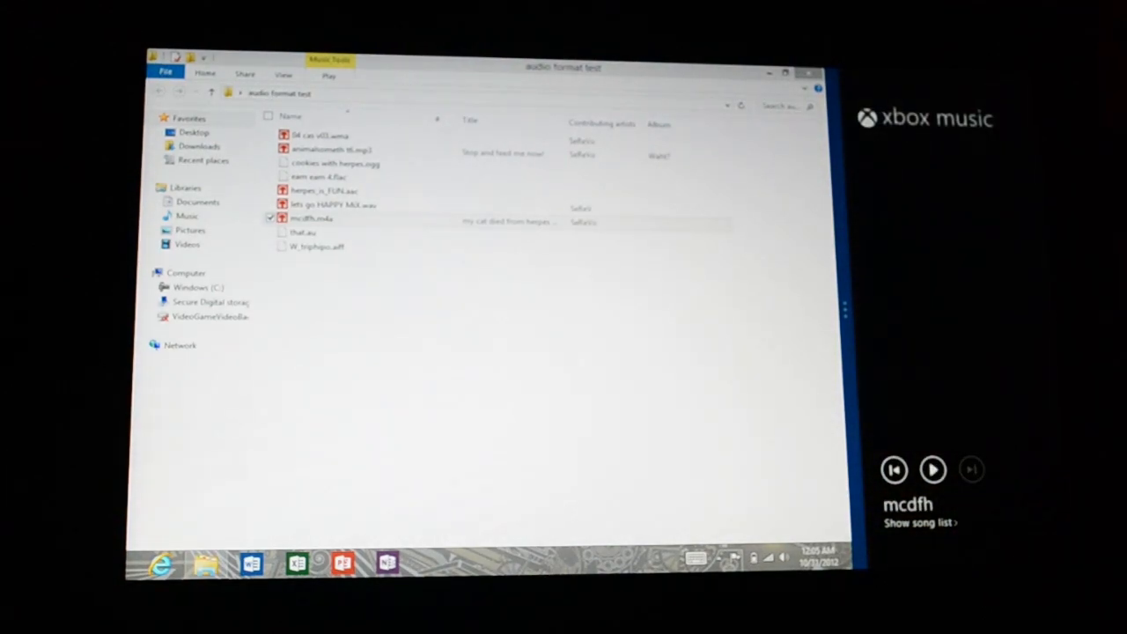